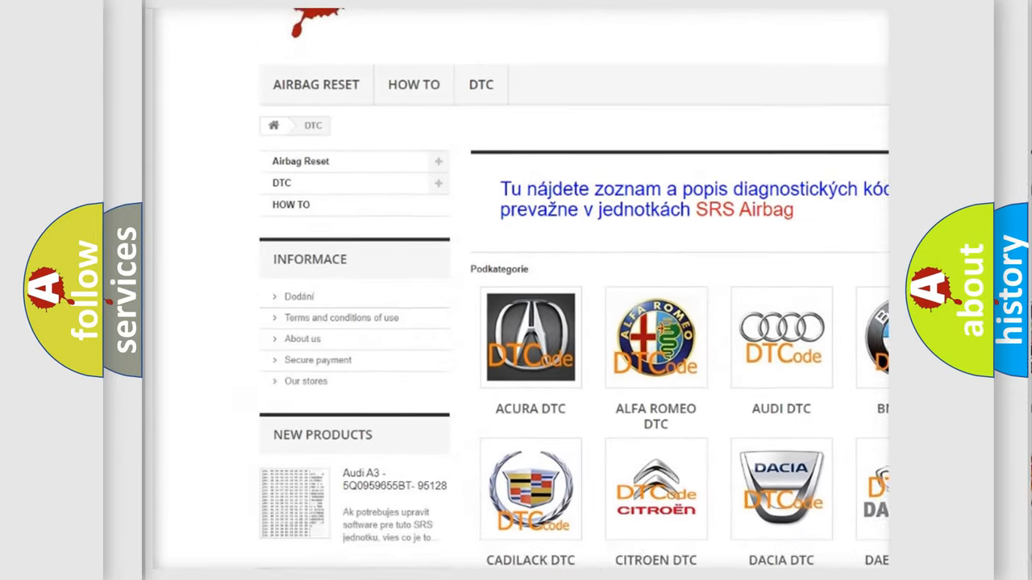
Scroll the DTC page past the car-brand logos to the list of B codes.
{"action": "scroll", "scroll_direction": "down", "scroll_amount": 3}
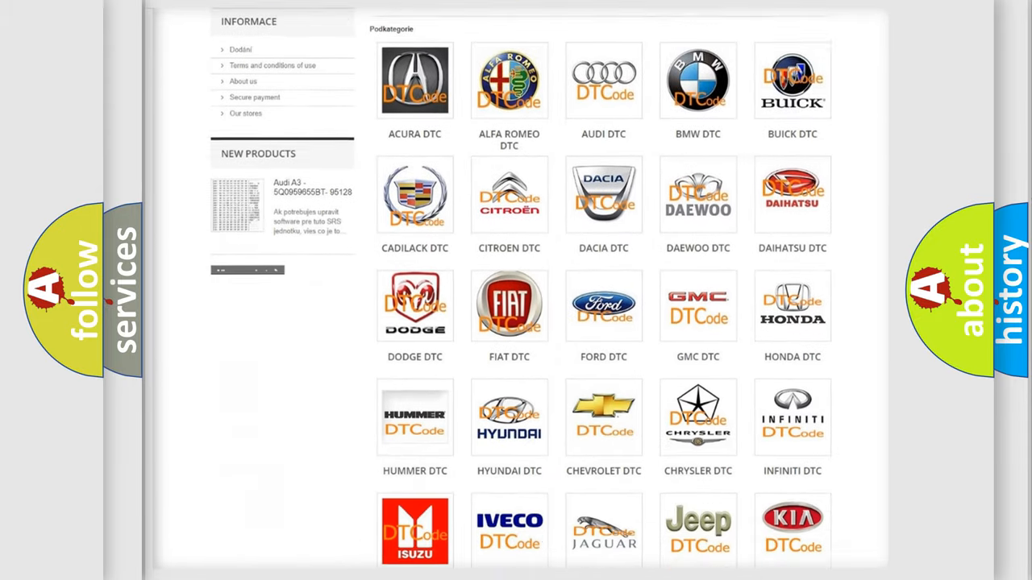
{"action": "scroll", "scroll_direction": "down", "scroll_amount": 3}
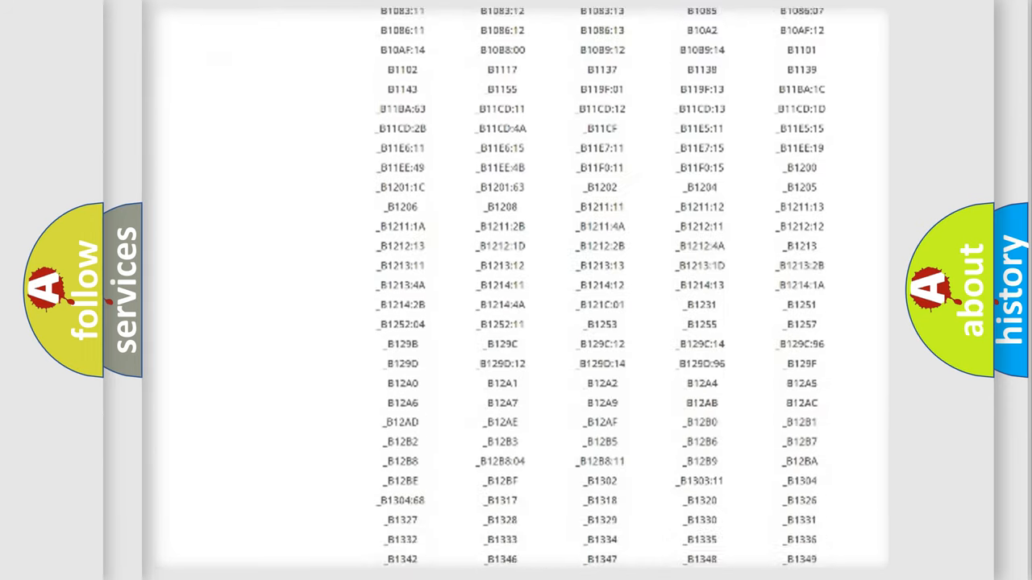
{"action": "scroll", "scroll_direction": "down", "scroll_amount": 3}
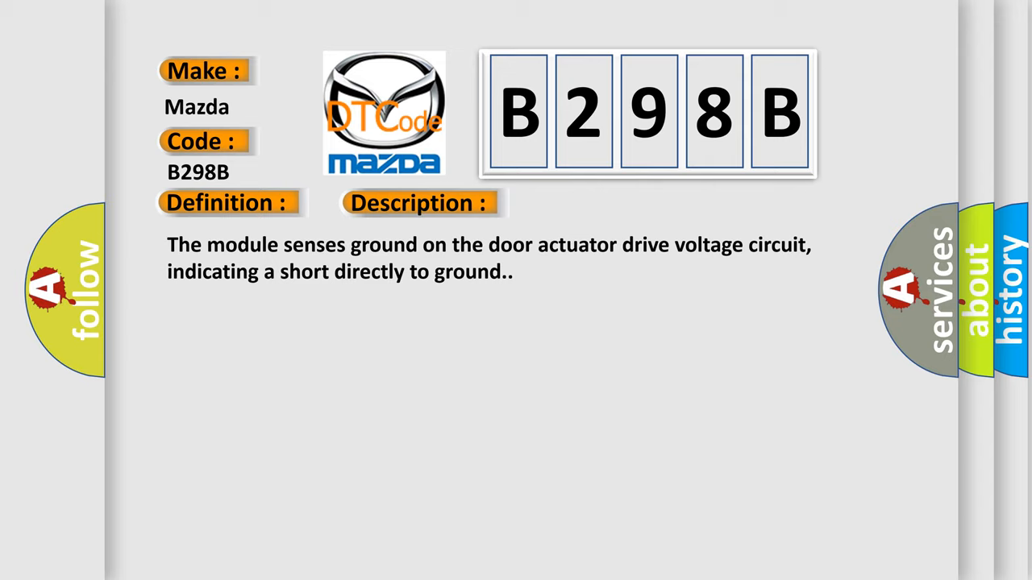
Advance the B298B slide to reveal the Cause heading and its list of causes.
{"action": "left_click", "coordinate": [591, 202]}
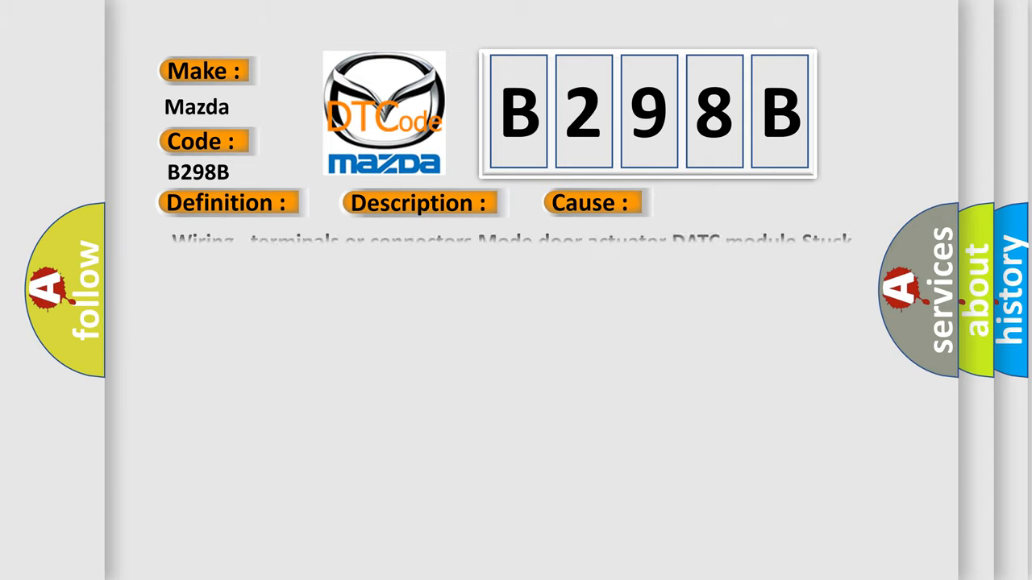